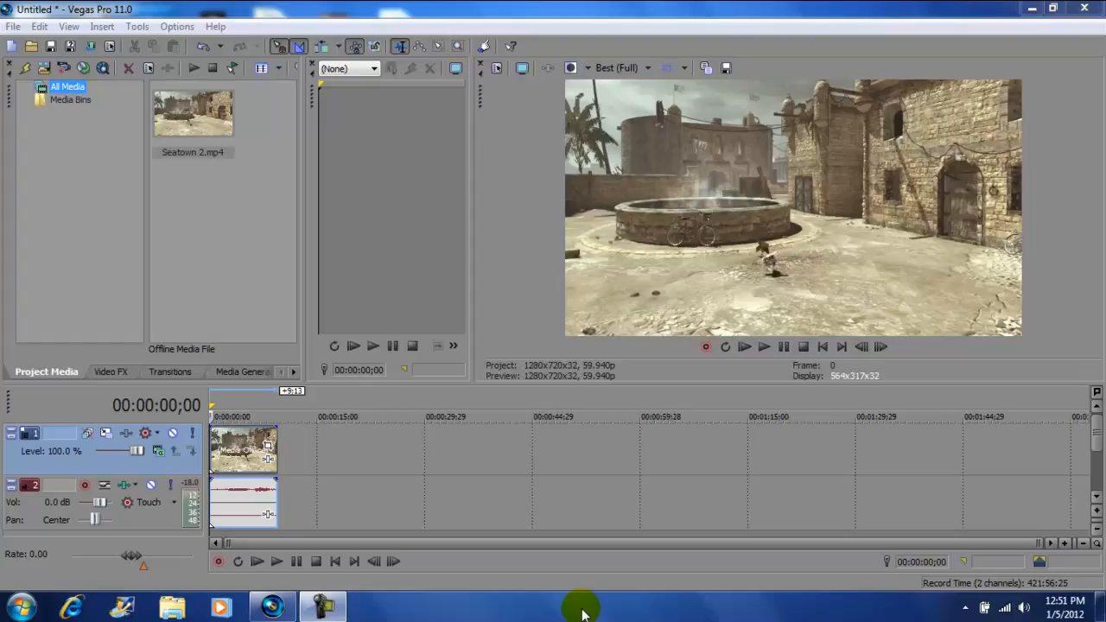
{"action": "mouse_move", "coordinate": [540, 416]}
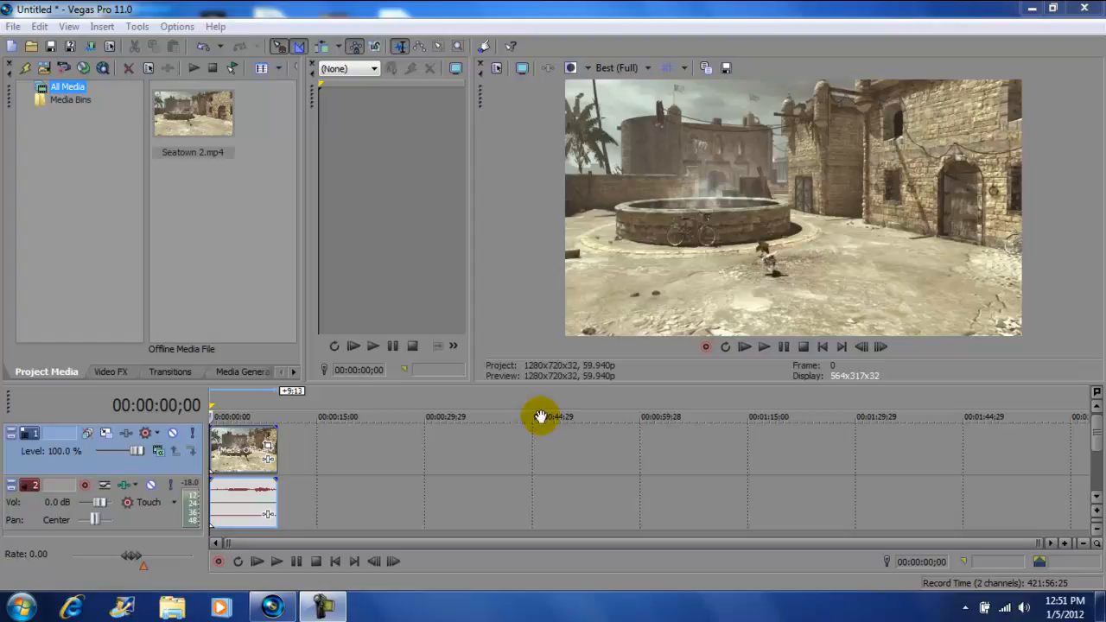
{"action": "mouse_move", "coordinate": [249, 447]}
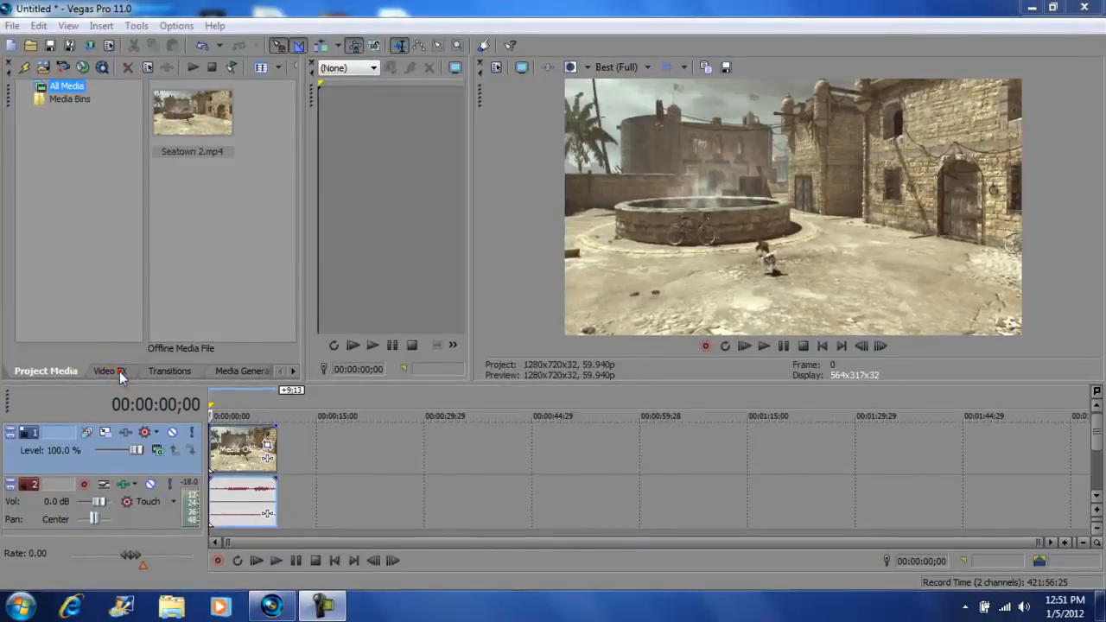
Step: Apply NewBlue Ripple's Space Tunnel preset to the Seatown clip and open its effect settings
{"action": "left_click", "coordinate": [109, 371]}
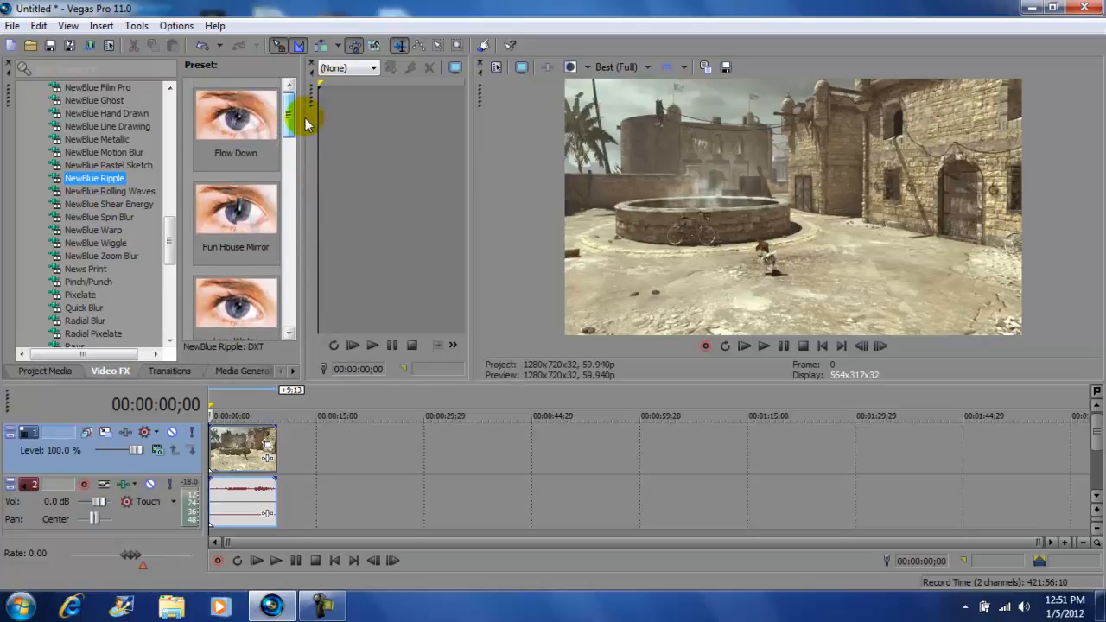
{"action": "scroll", "scroll_direction": "down", "scroll_amount": 3}
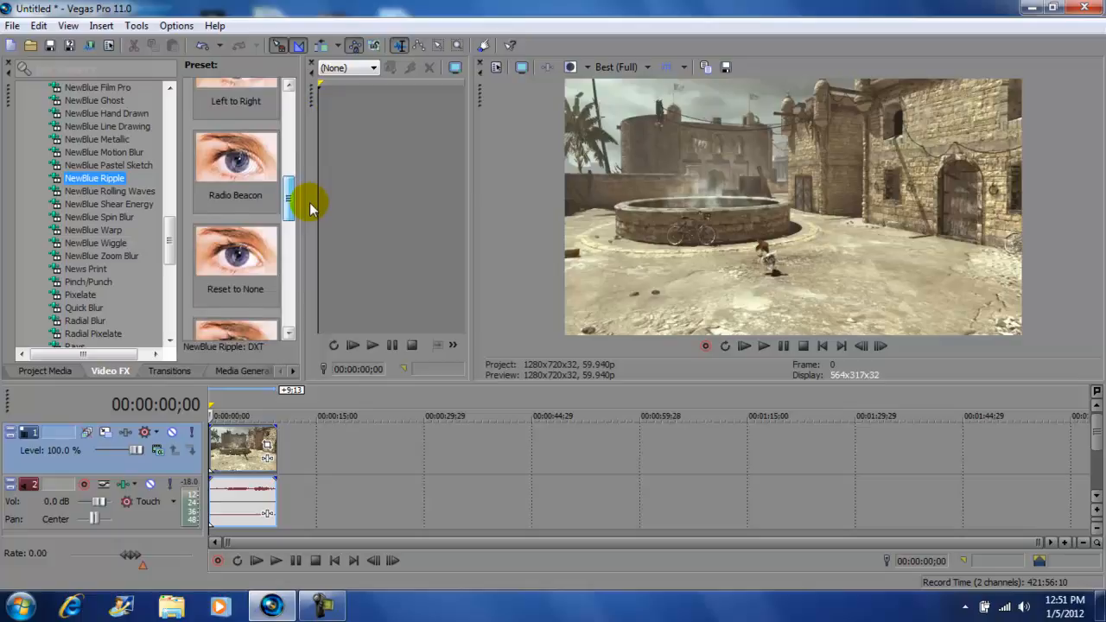
{"action": "scroll", "scroll_direction": "down", "scroll_amount": 3}
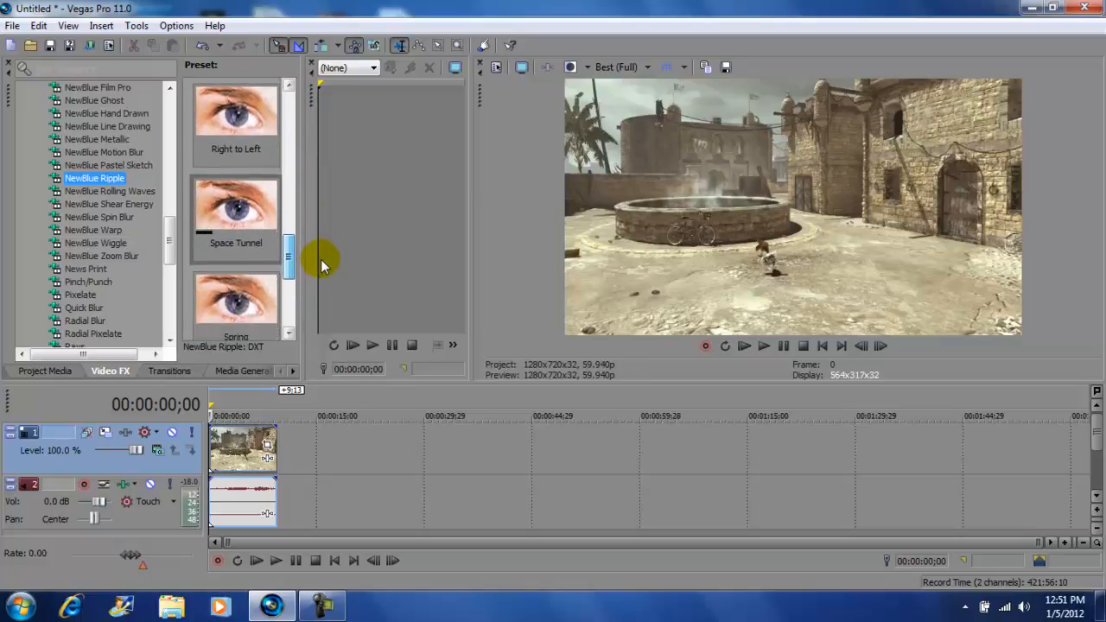
{"action": "scroll", "scroll_direction": "down", "scroll_amount": 3}
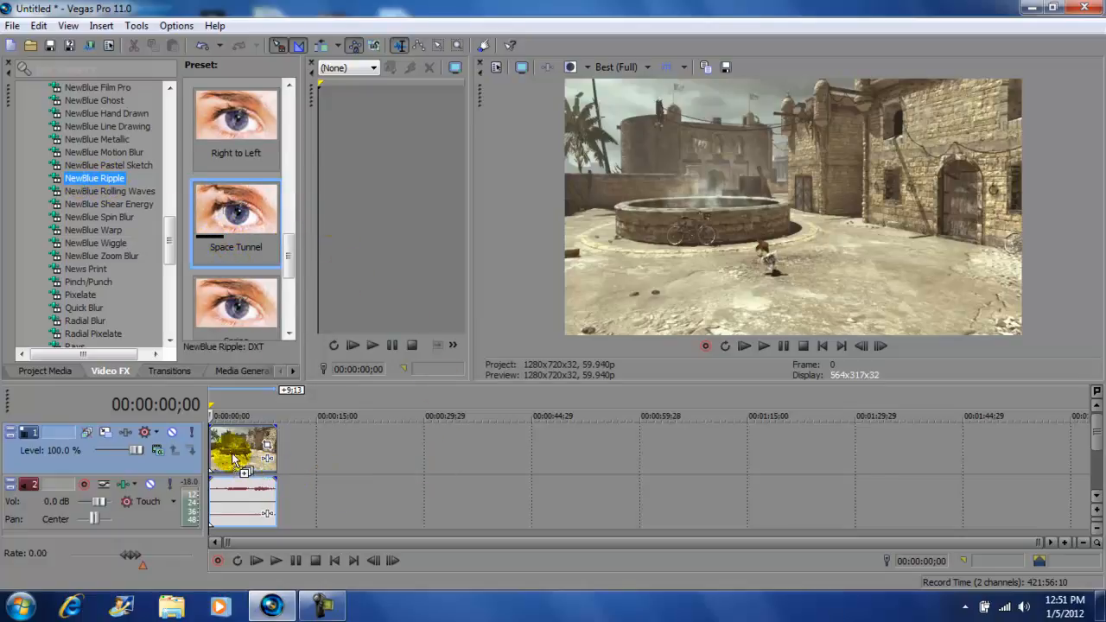
{"action": "double_click", "coordinate": [235, 207]}
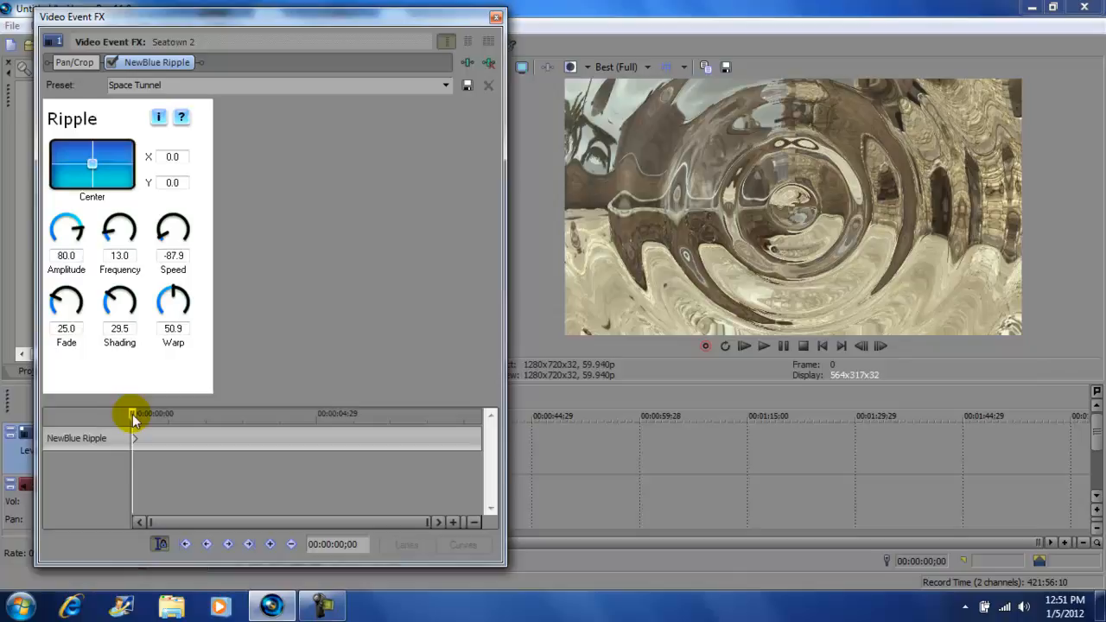
Step: Move the Video Event FX cursor to 00:00:04;00 and zero the ripple knobs
{"action": "left_click_drag", "start_coordinate": [132, 414], "coordinate": [257, 413]}
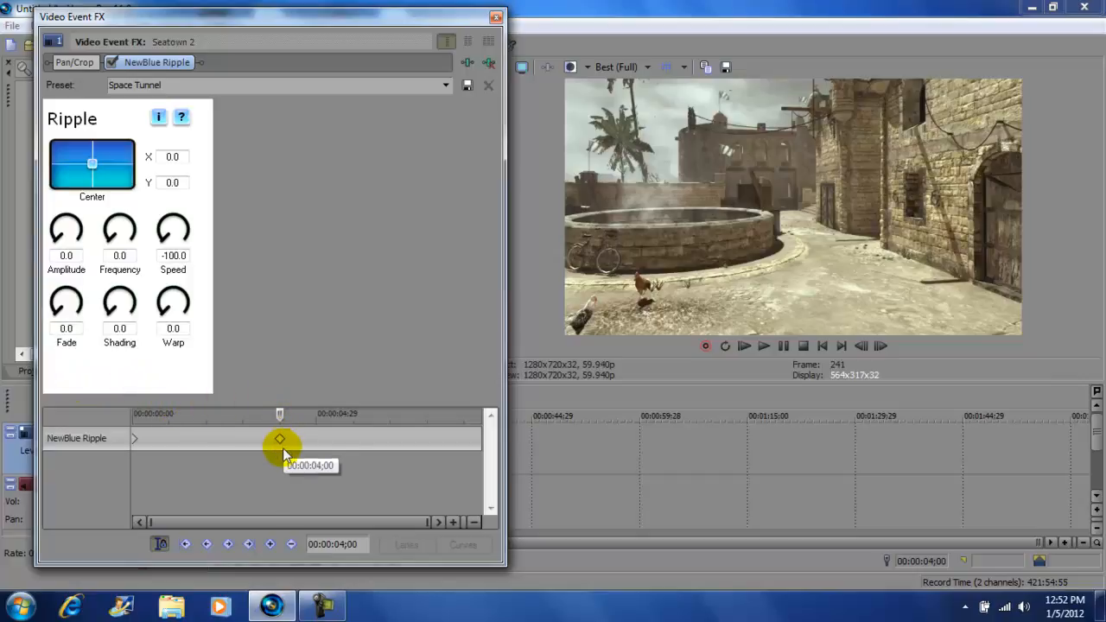
{"action": "mouse_move", "coordinate": [138, 445]}
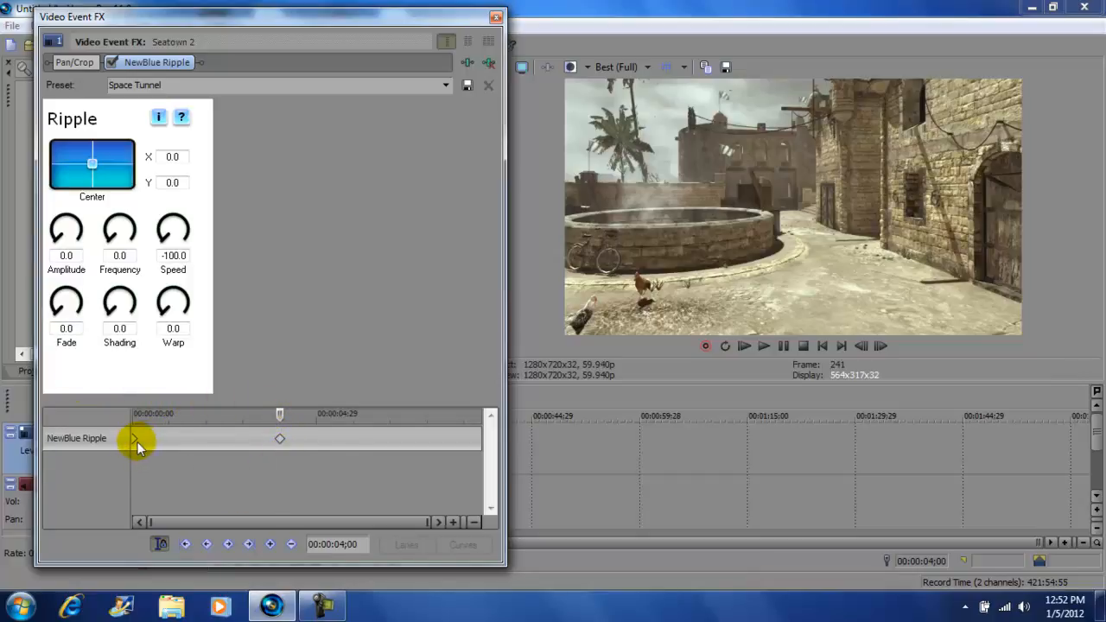